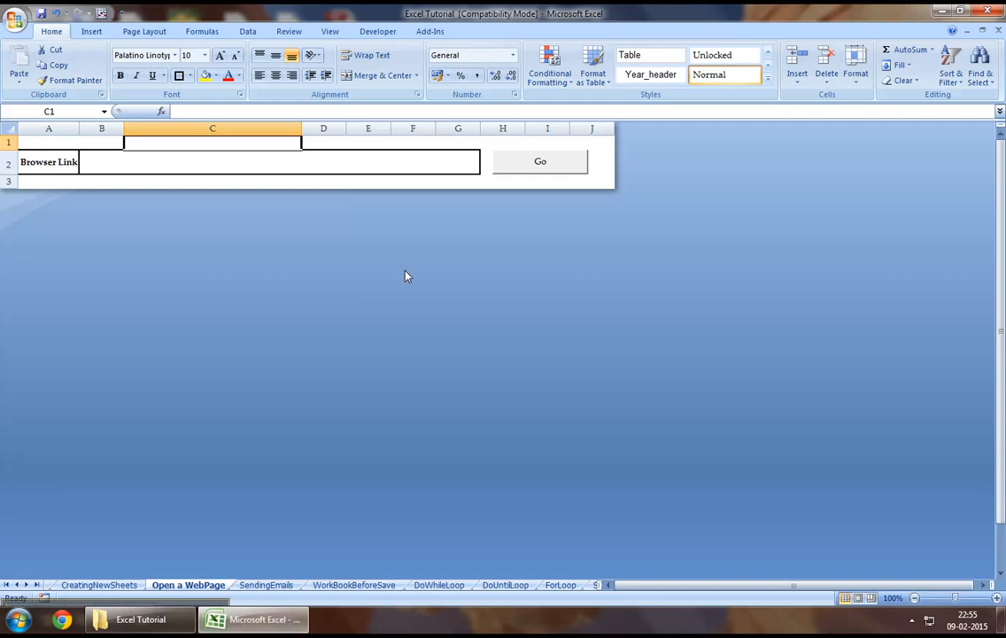
mouse_move(389, 185)
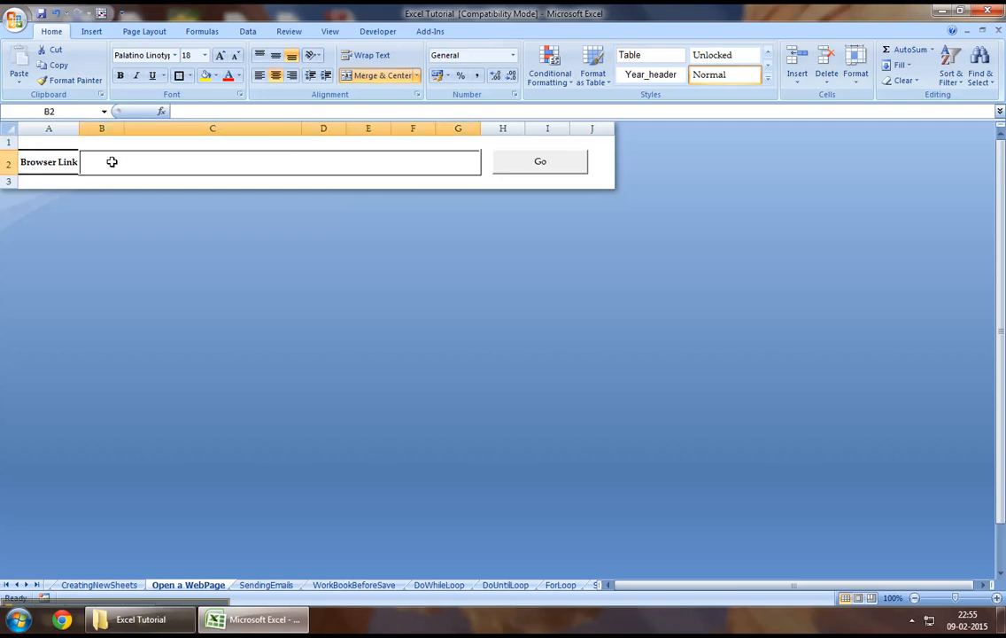
mouse_move(326, 162)
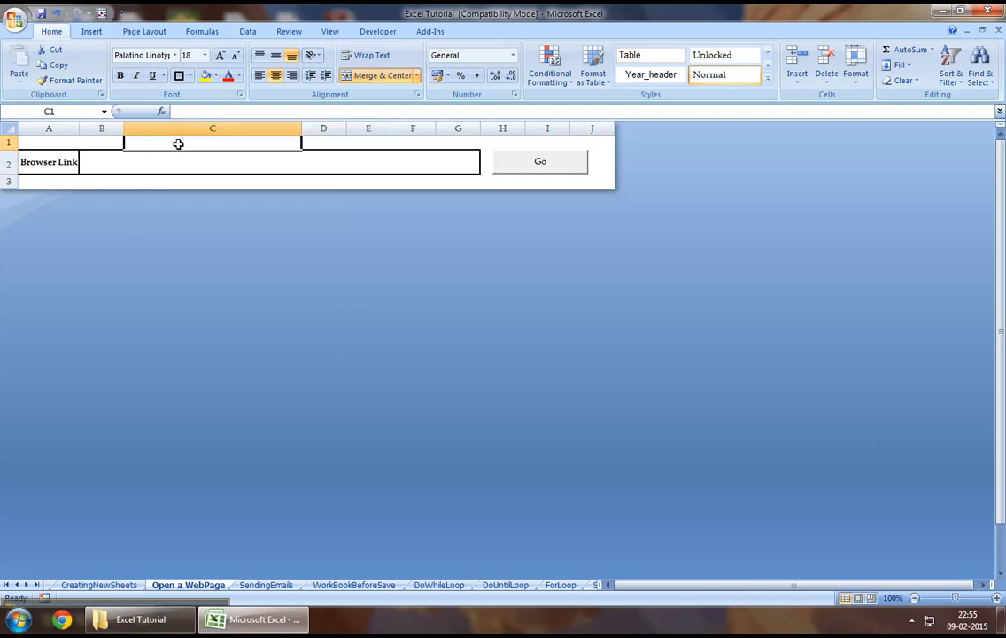
Open the VBA editor, start Sub OpenPage and declare MyHttpsLink As String.
click(187, 161)
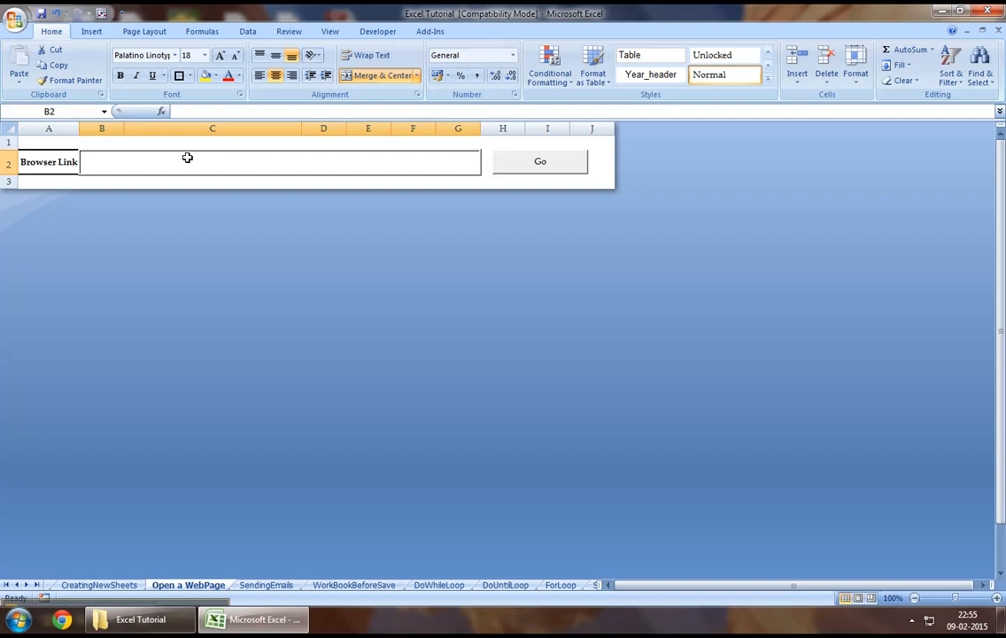
mouse_move(217, 147)
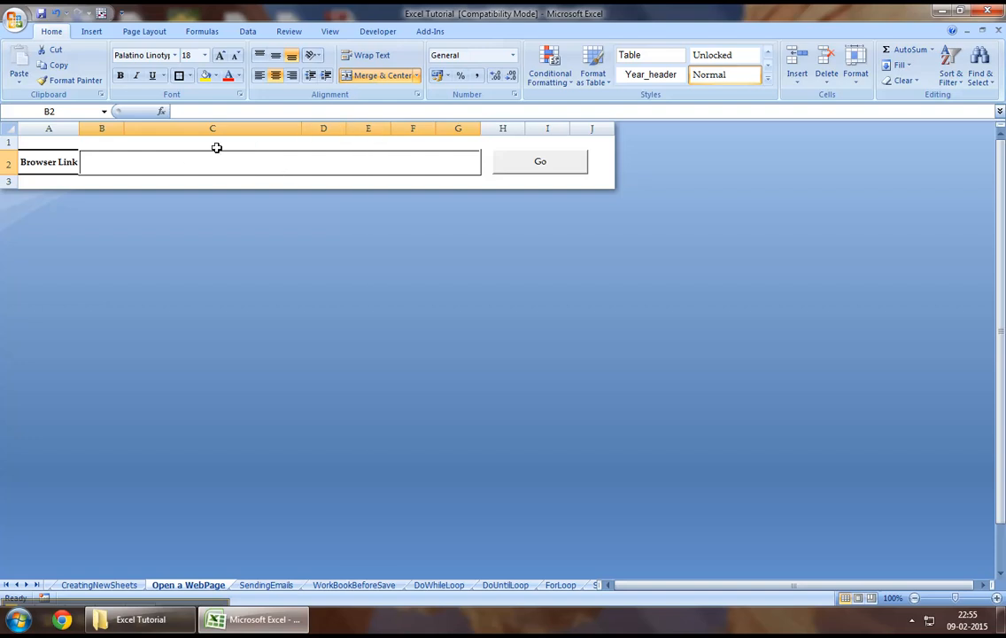
mouse_move(173, 166)
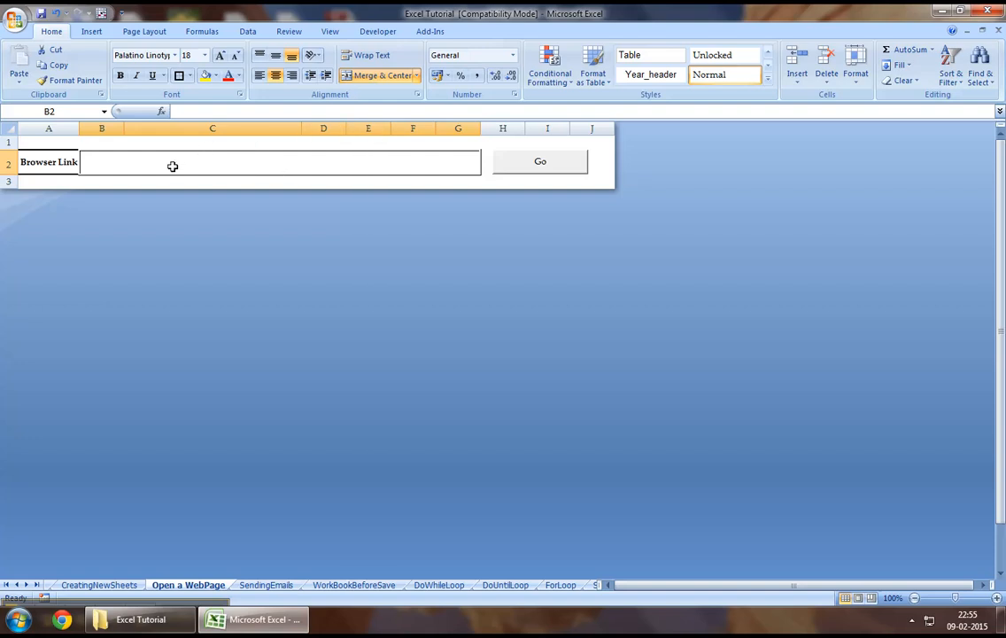
mouse_move(186, 161)
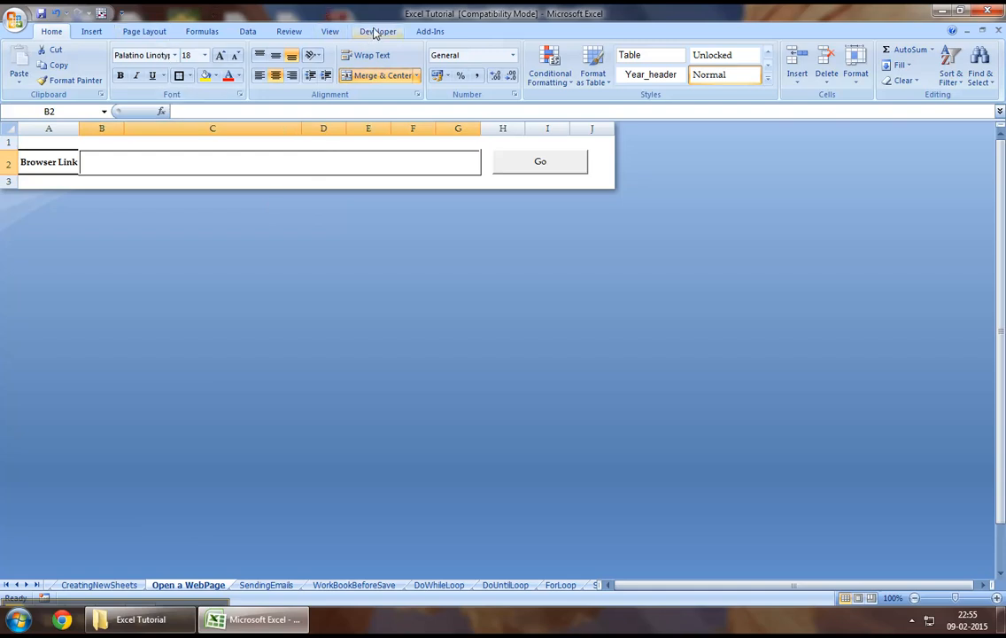
click(379, 31)
text(S)
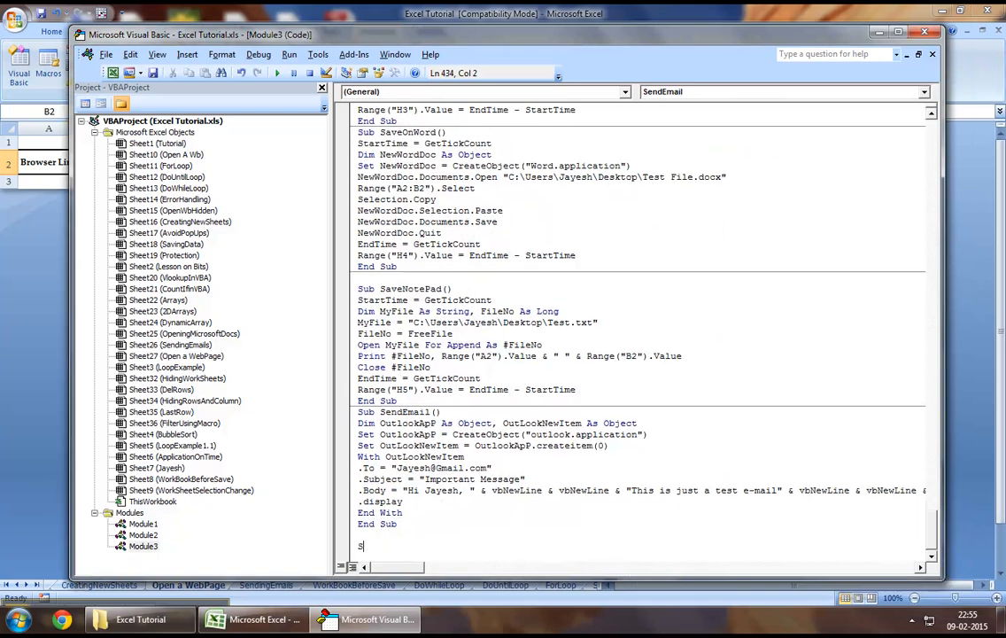
text(ub OpenPage()
text(D)
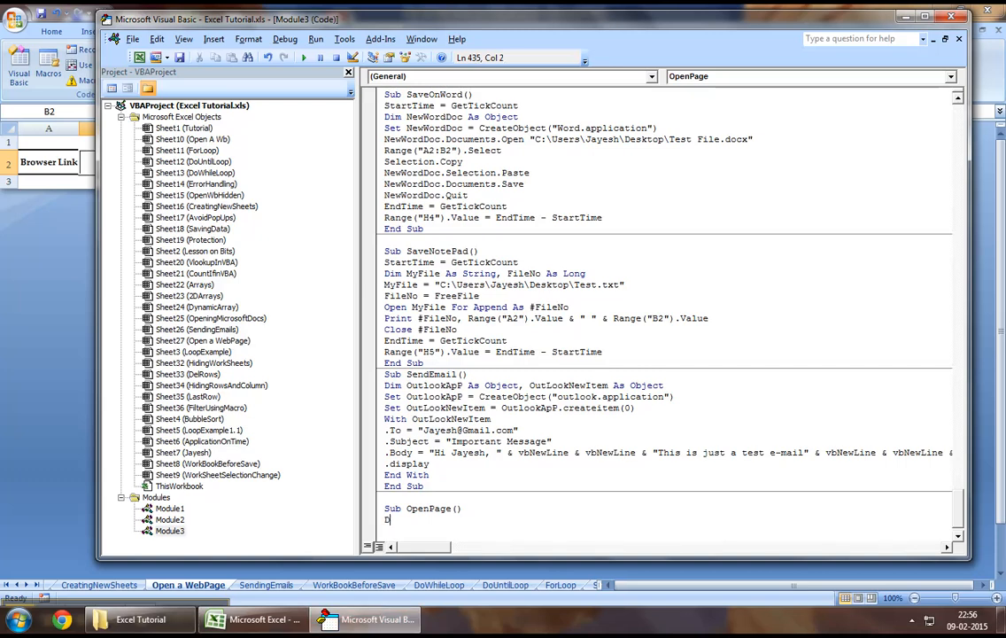
text(im My)
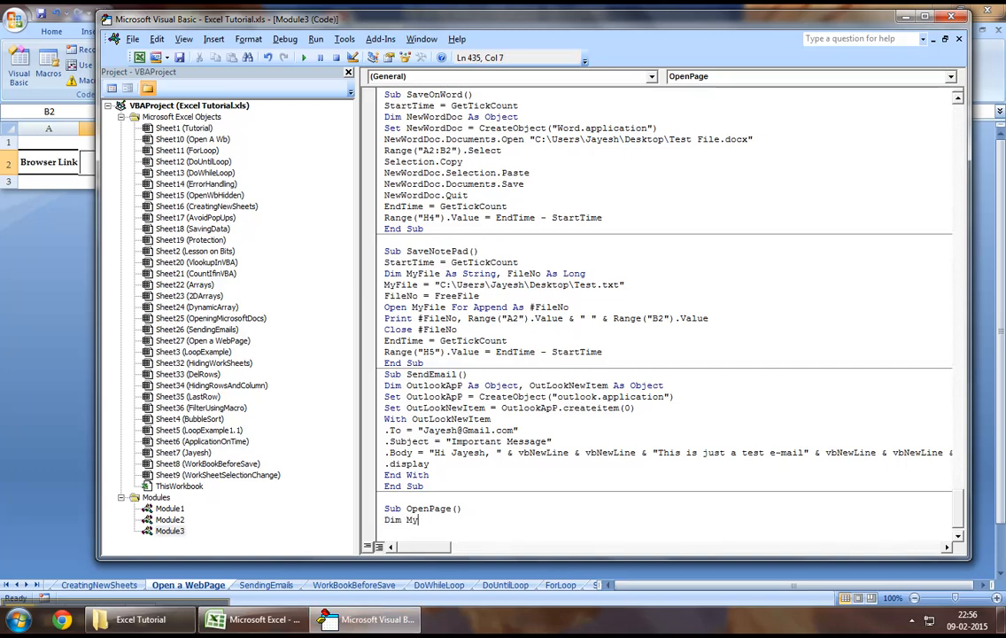
text(HttpsI)
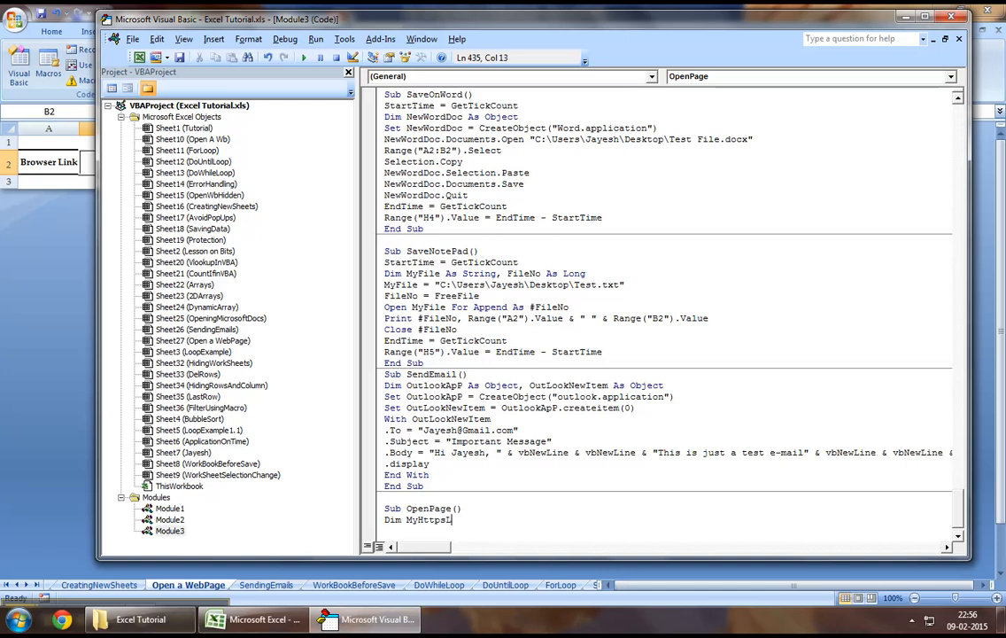
text(ink As String)
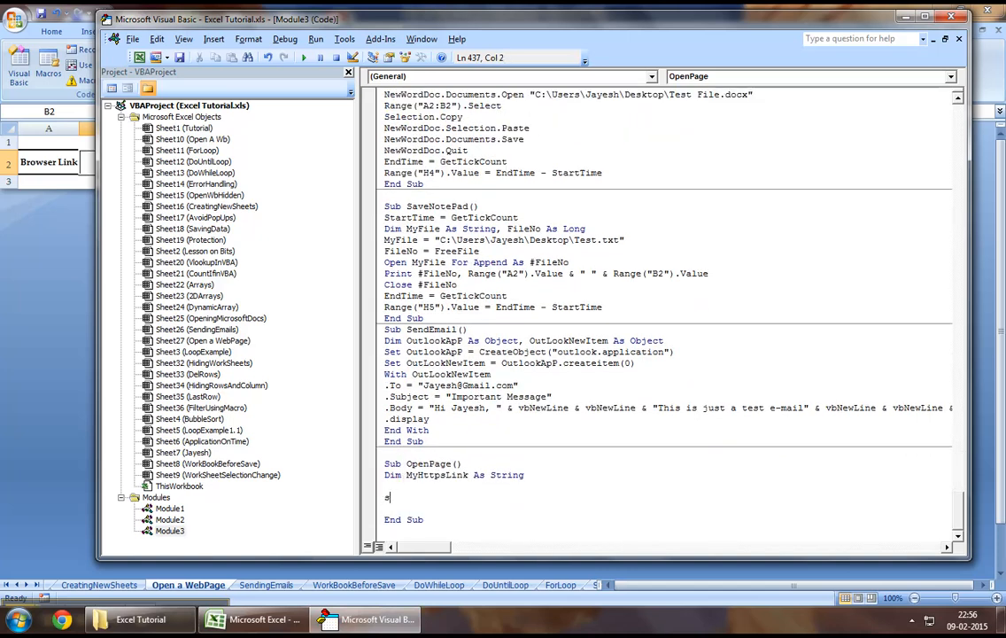
Set MyHttpsLink to Range("B2").Value and also declare MyIe As Object.
text(myhttpslink =)
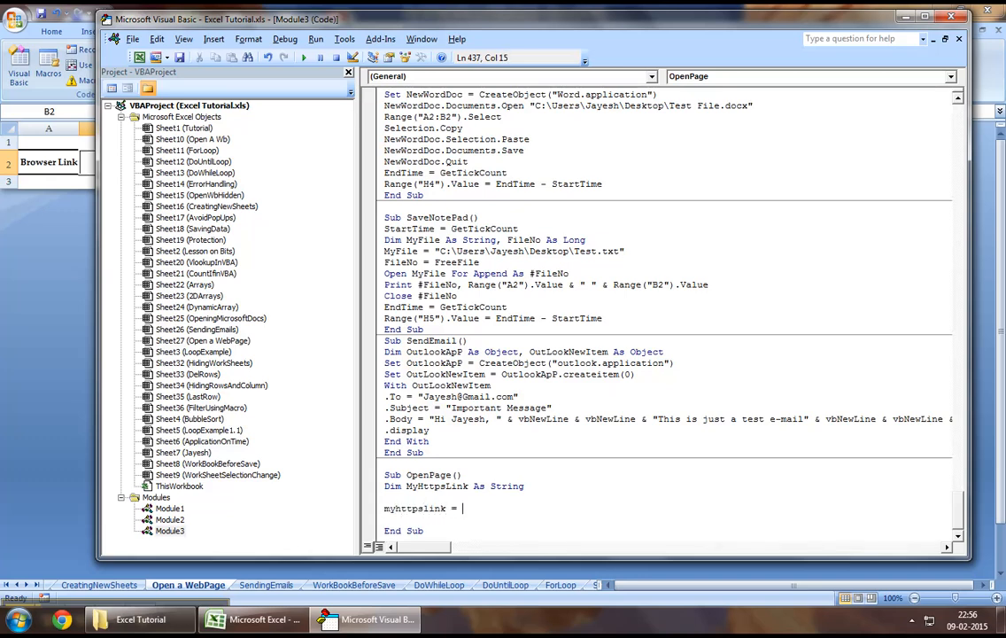
text(RAnge("B2").valu)
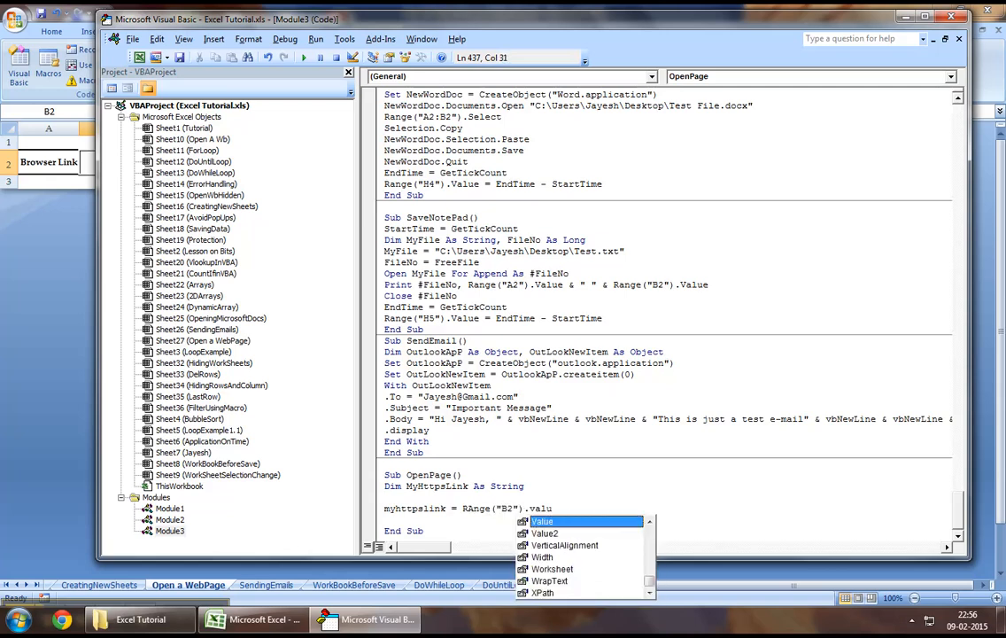
click(253, 618)
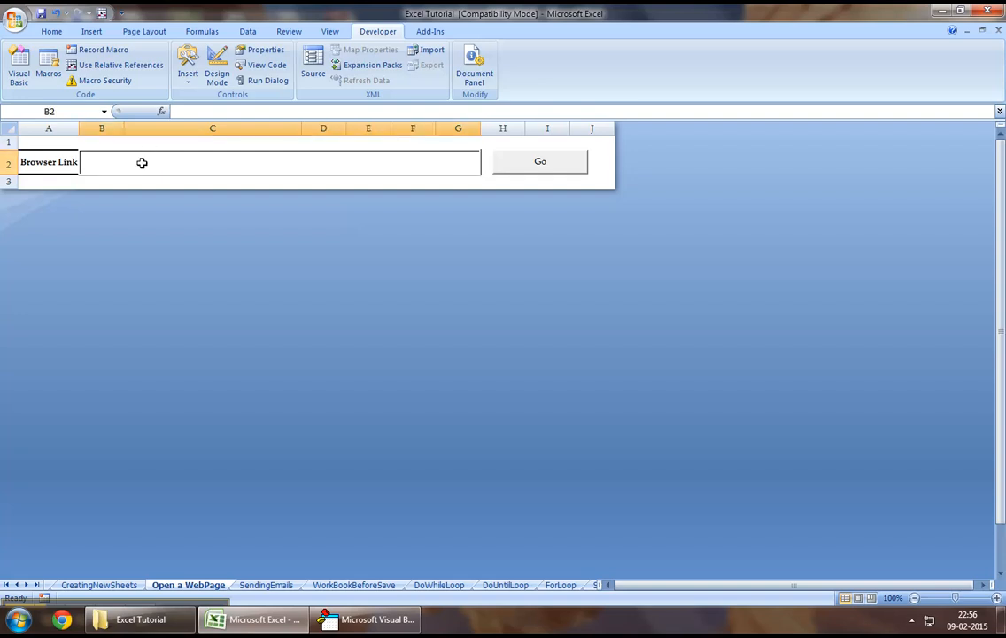
click(213, 141)
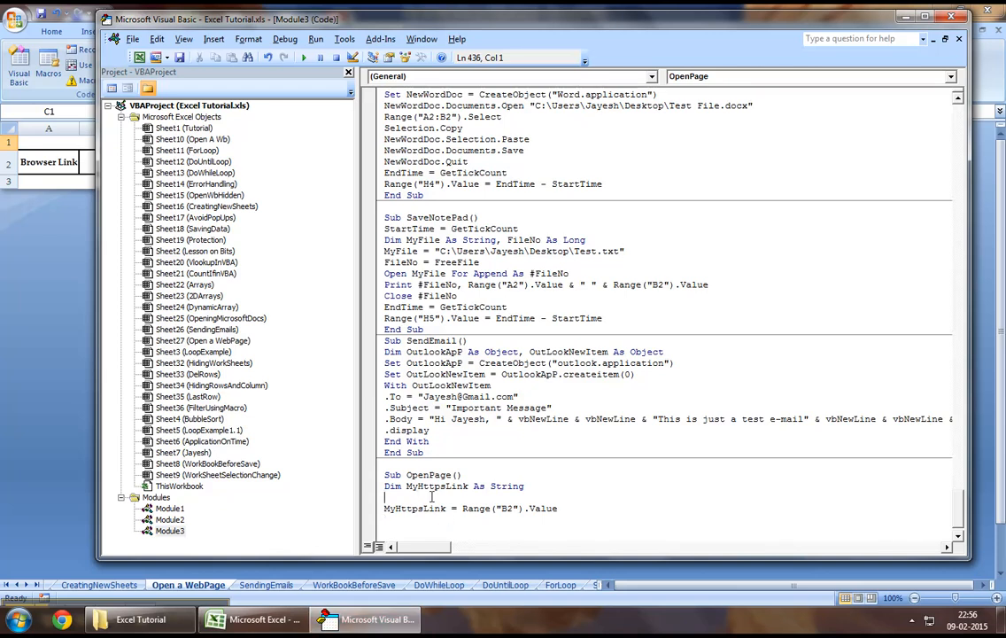
text(,)
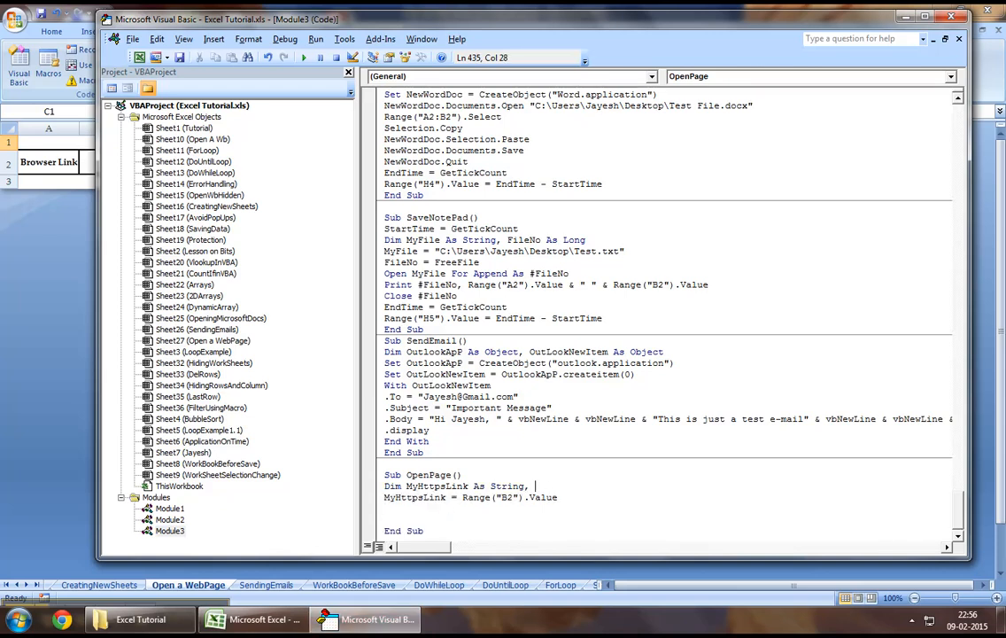
text(MyIe as)
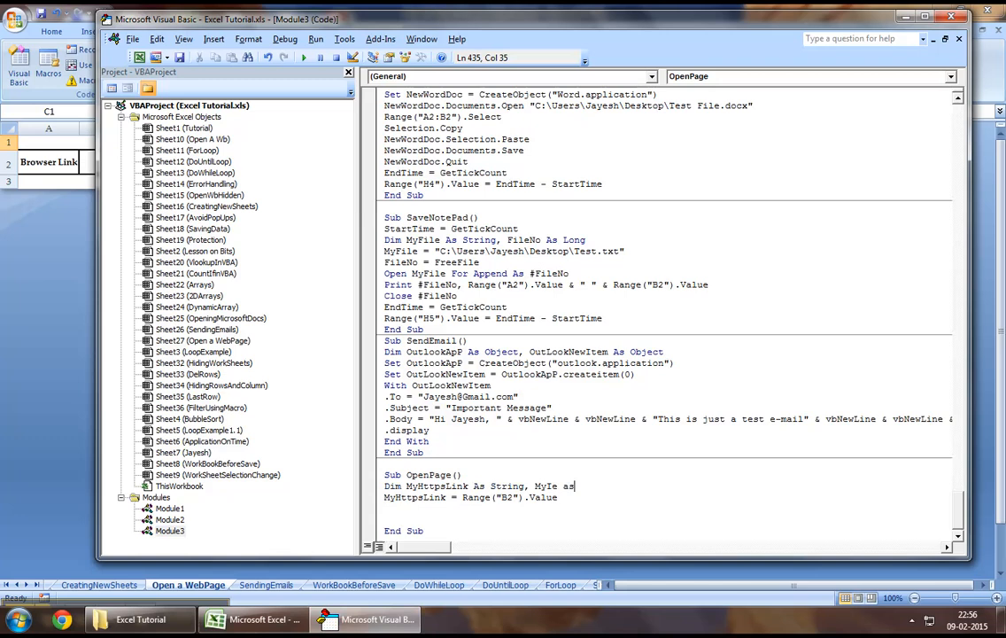
text(Object)
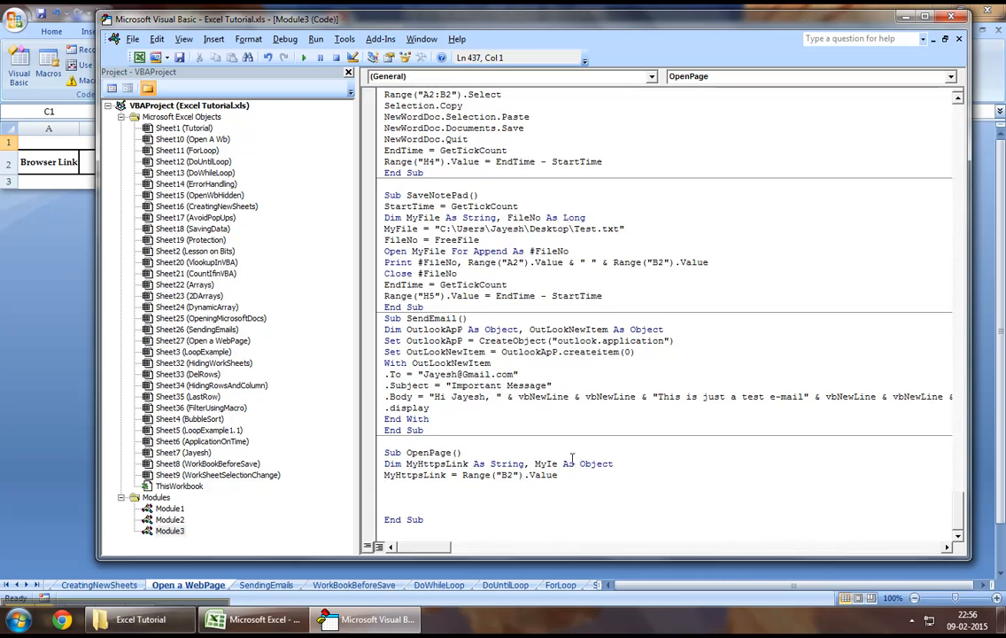
Add Set MyIe = CreateObject("Internetexplorer.application") and begin a new myie line.
text(Set MyIe = Create)
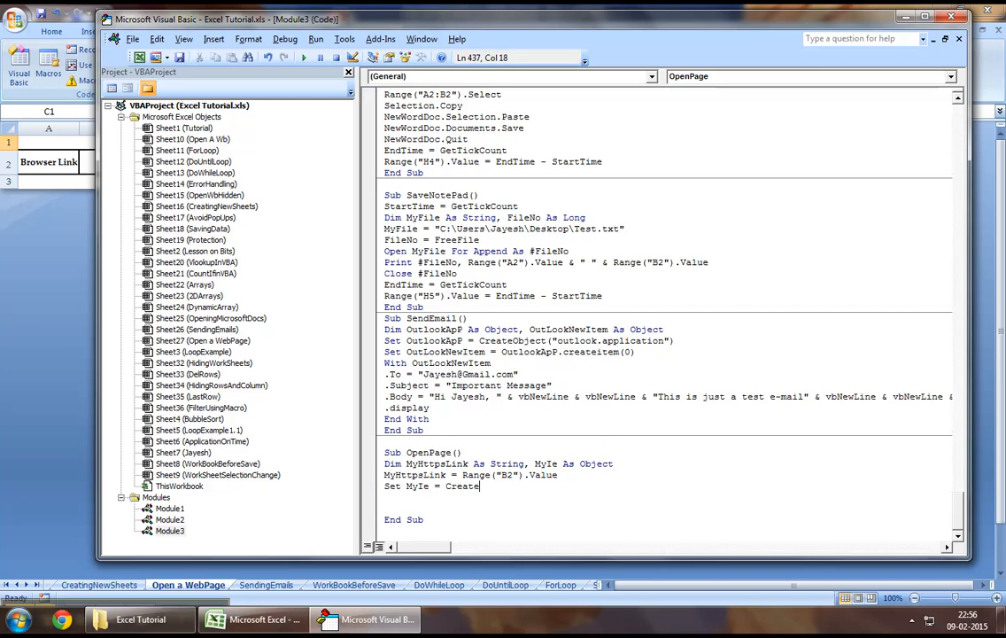
text(Object("Intern)
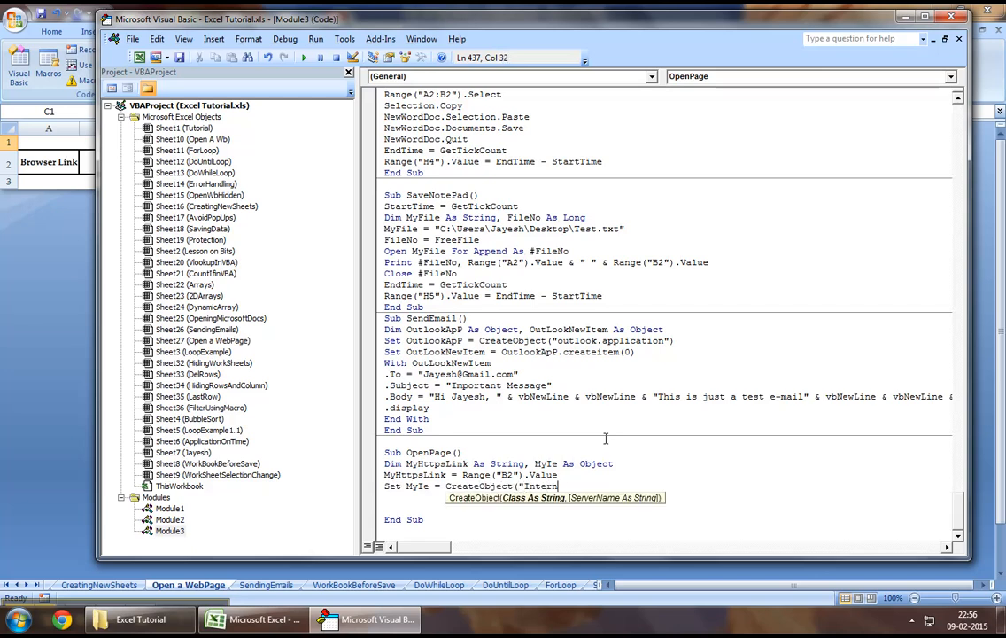
text(etexplorer.a)
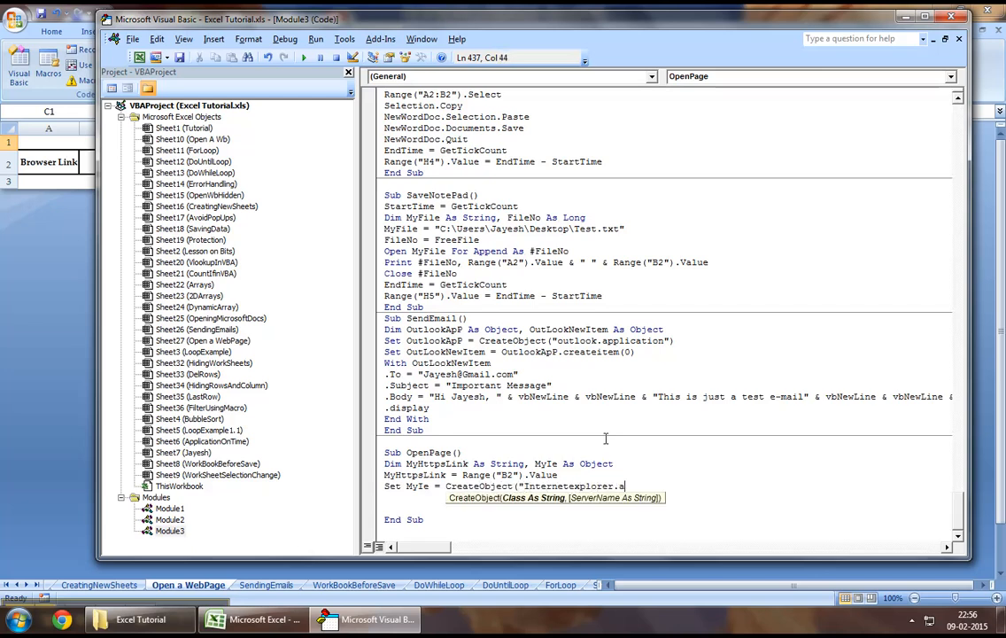
text(pplication")
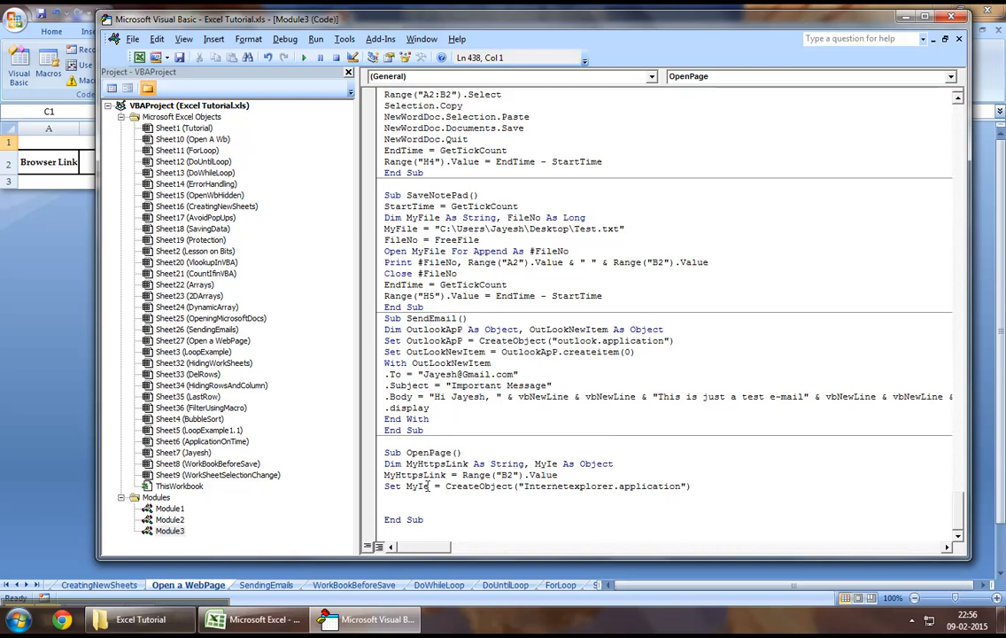
double_click(466, 486)
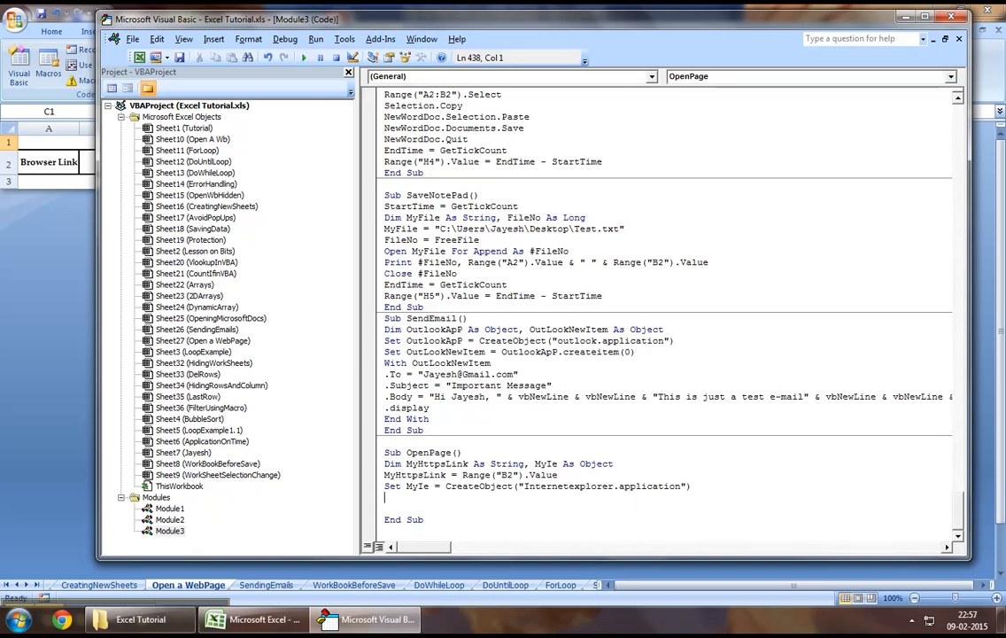
text(myie)
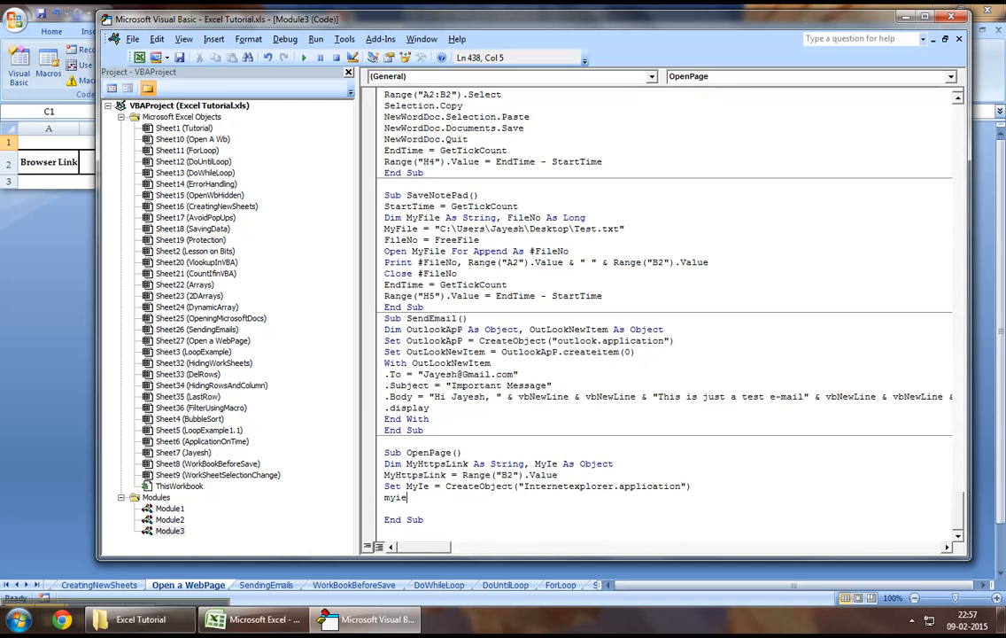
Add MyIe.navigate MyHttpsLink and MyIe.visible = True, then return to Excel.
text(.navigate)
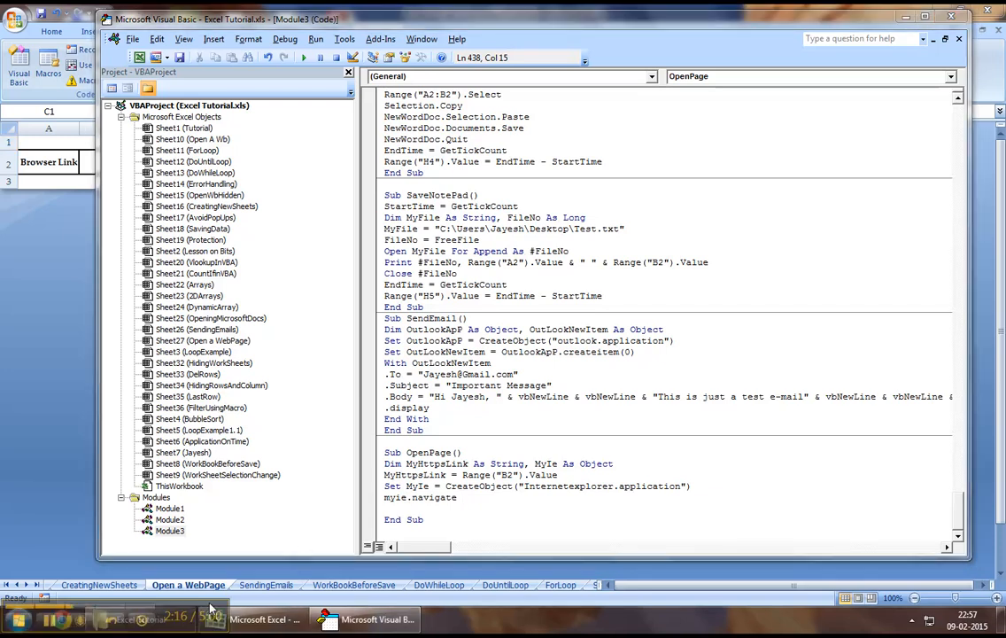
click(252, 618)
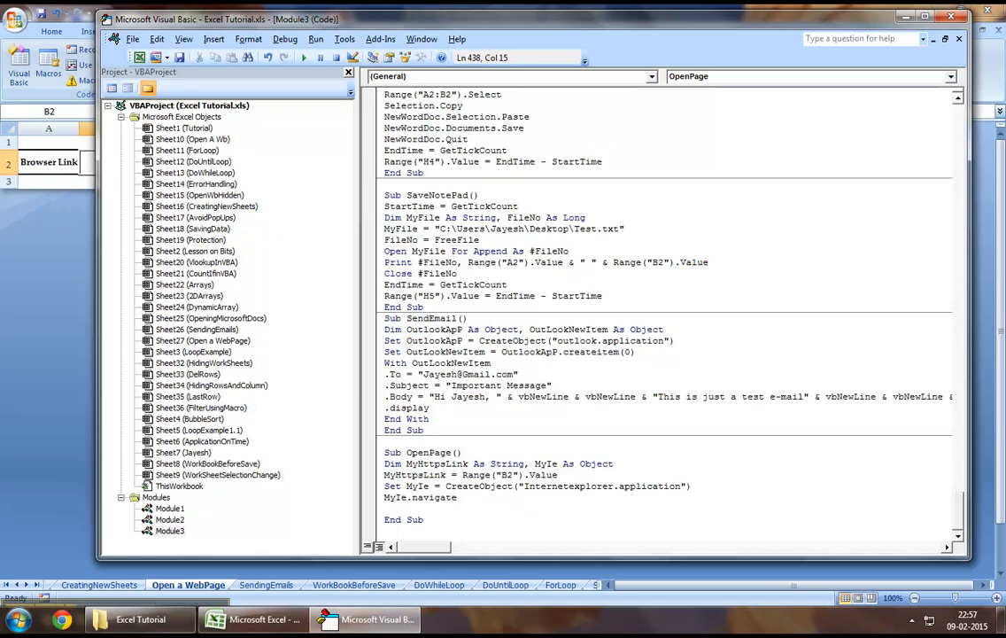
text(myhttp)
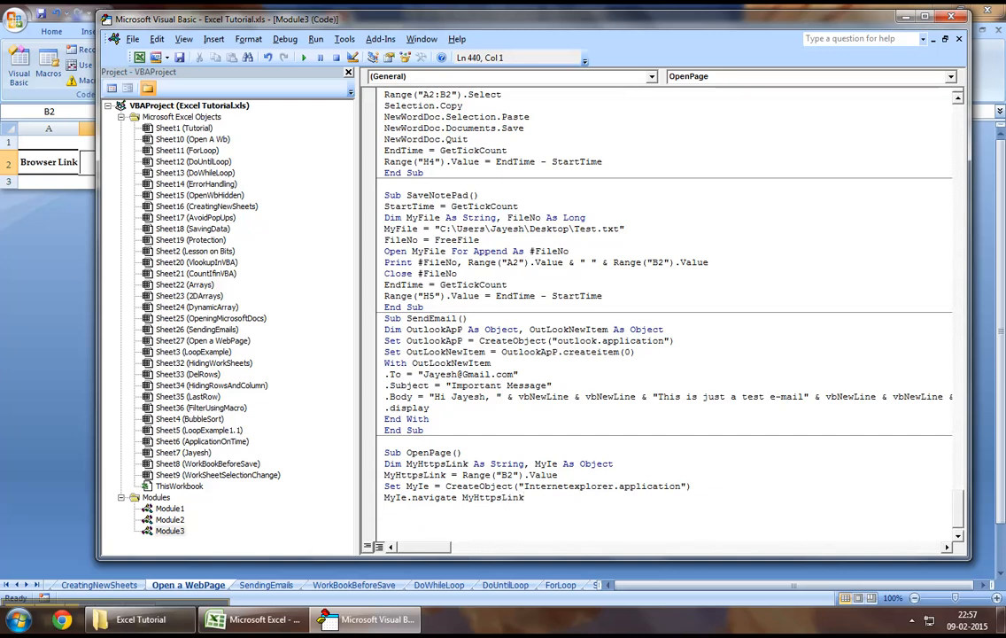
text(MyIe.visible = True)
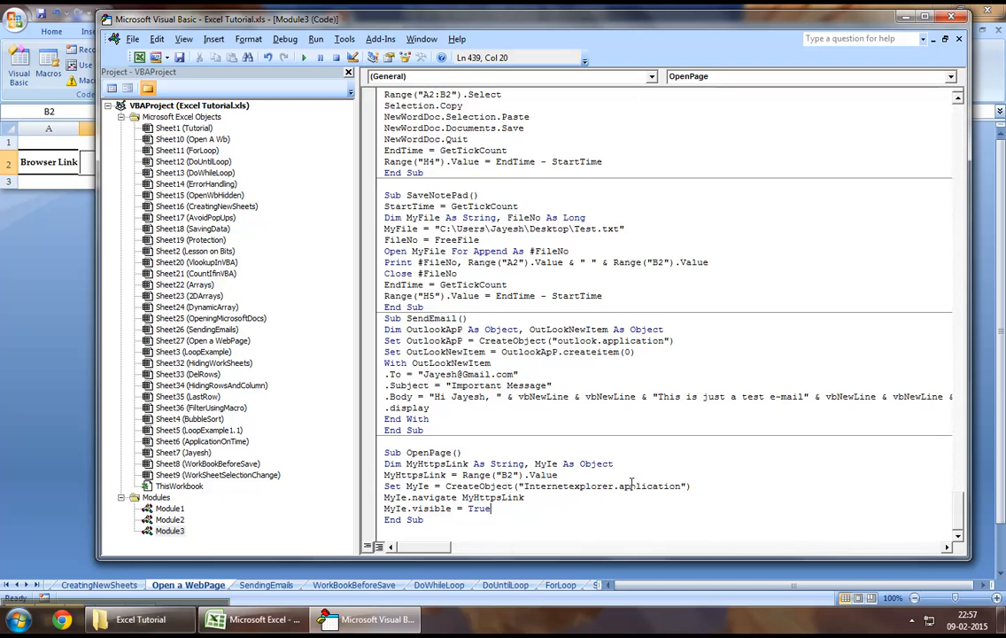
double_click(492, 496)
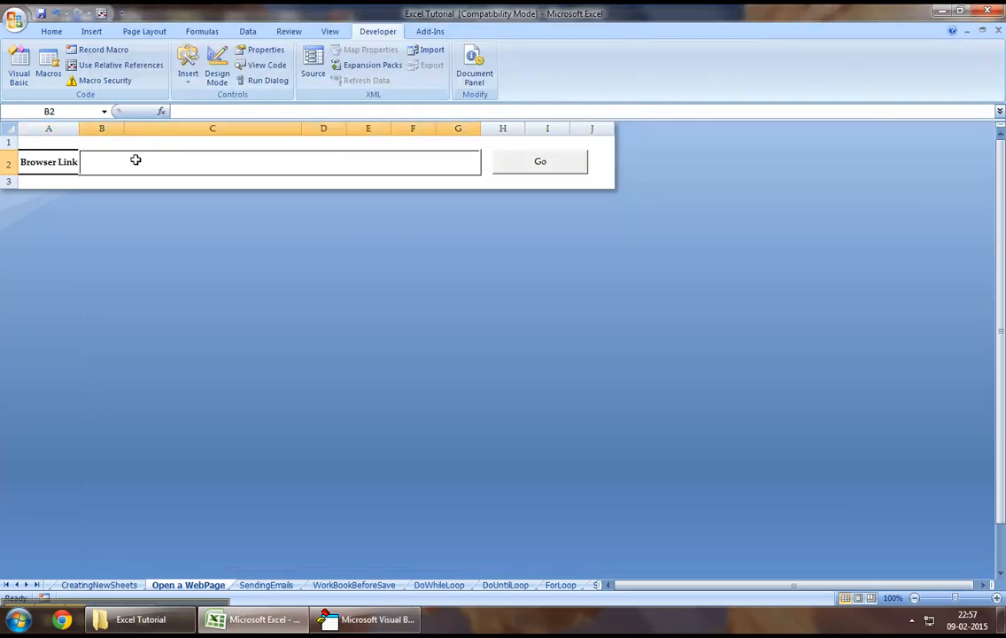
mouse_move(171, 194)
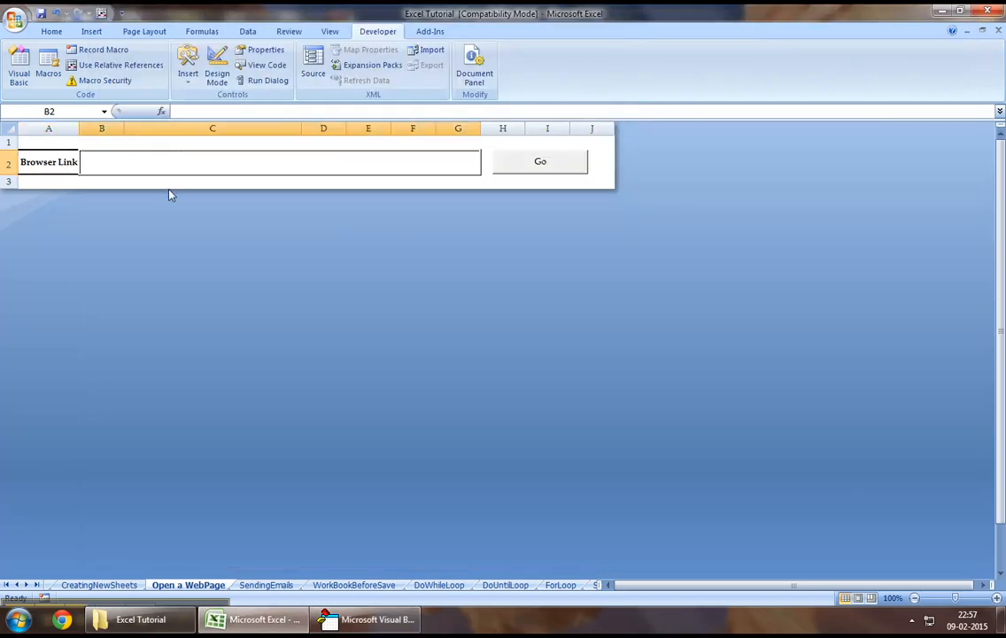
Assign the OpenPage macro to the Go button.
click(213, 180)
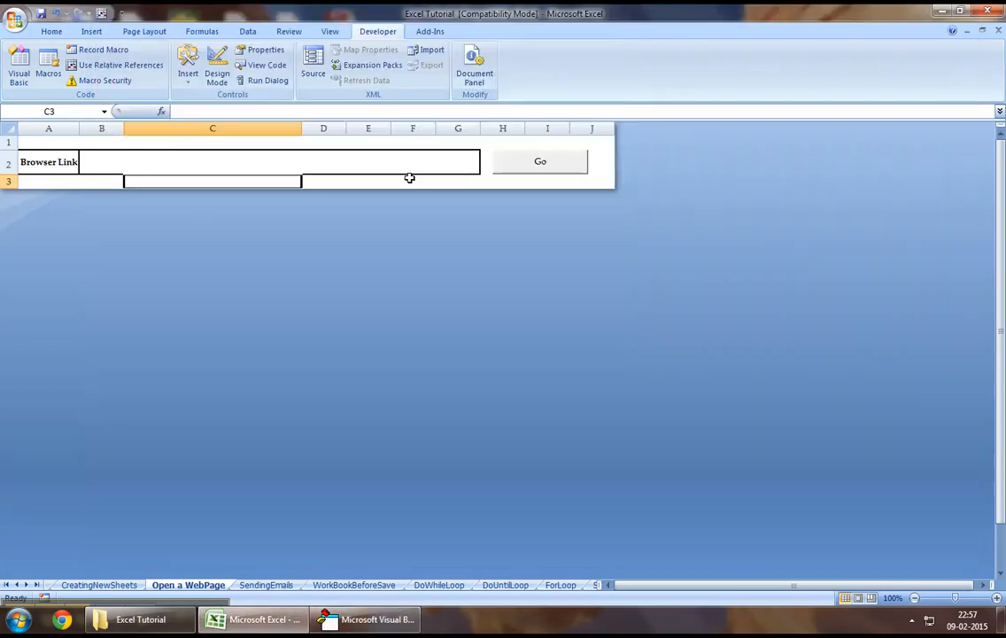
right_click(540, 162)
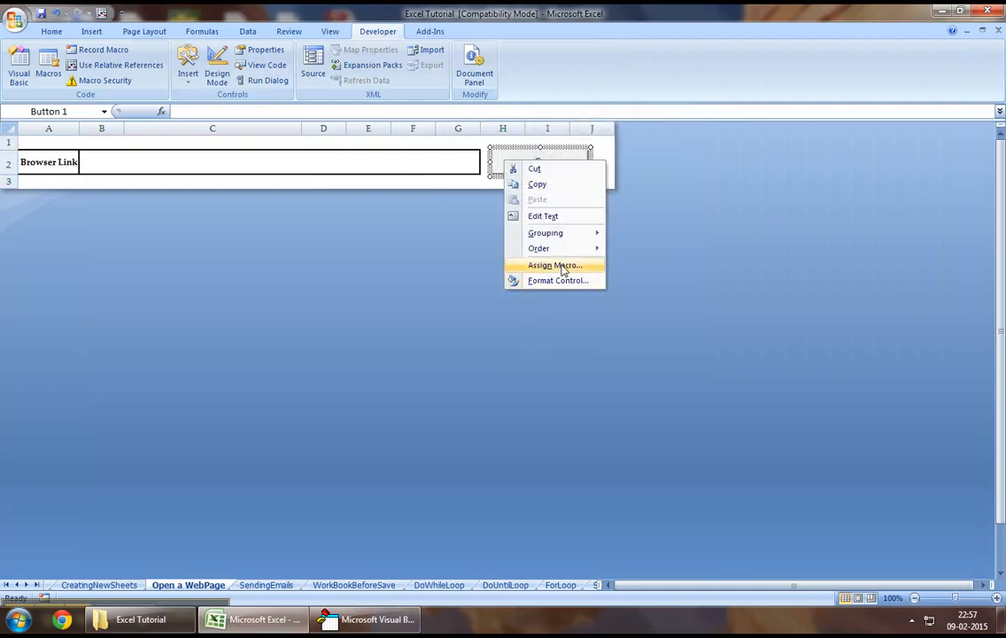
click(554, 265)
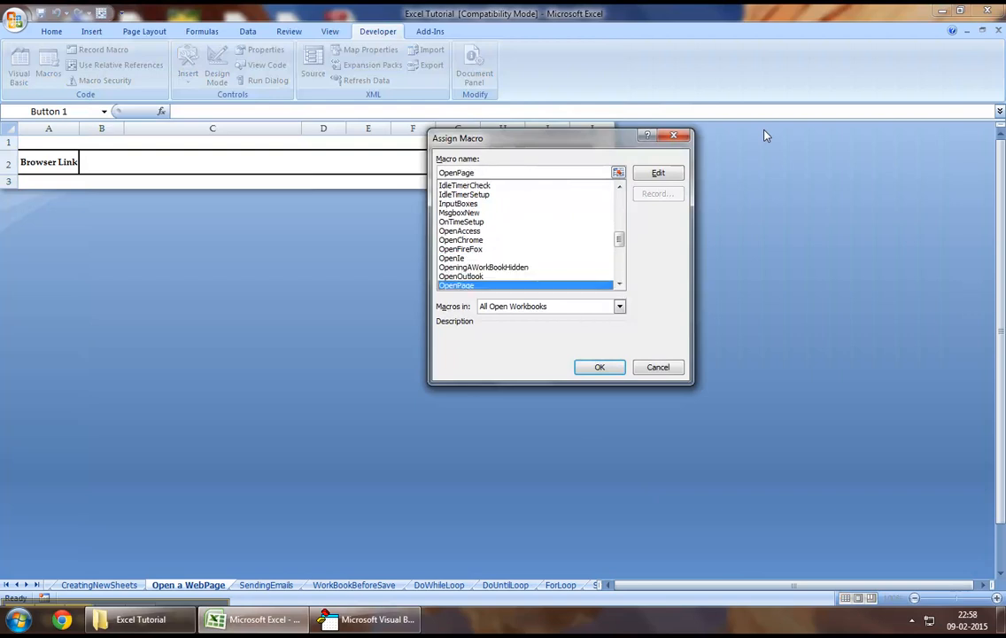
click(599, 367)
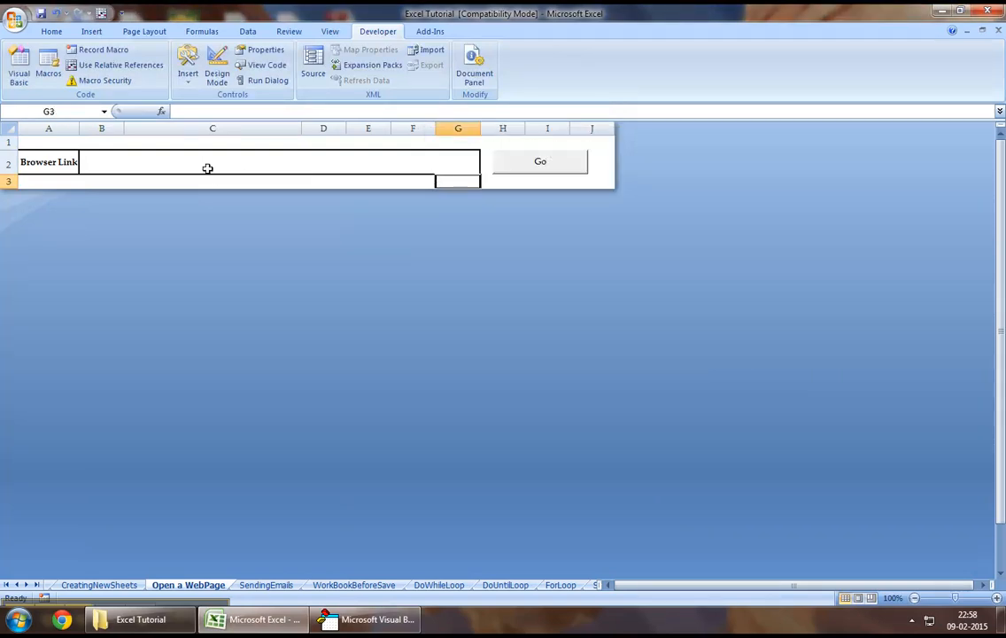
text(www)
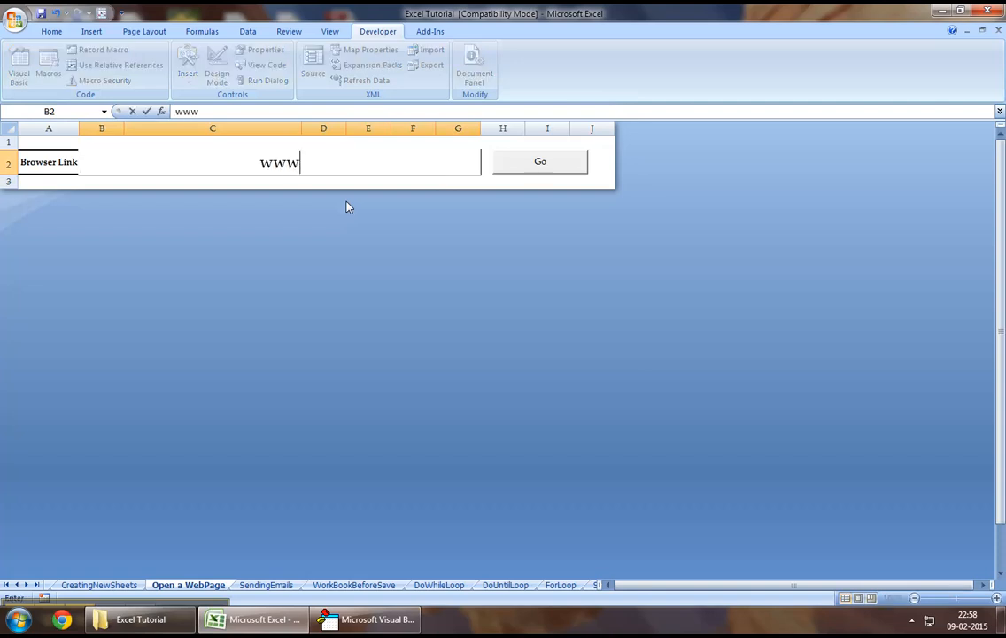
text(.googl)
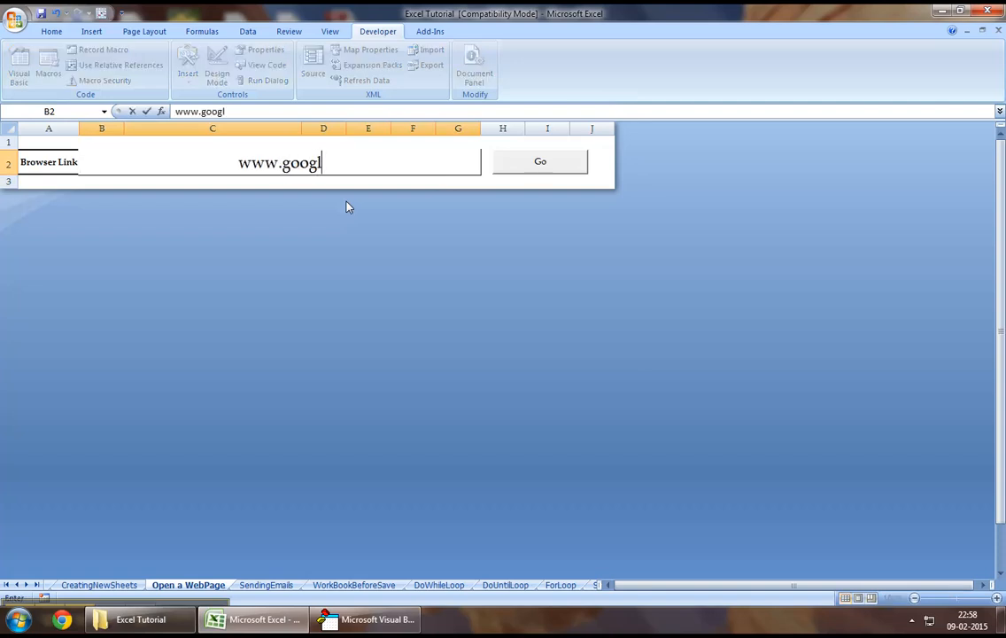
key(enter)
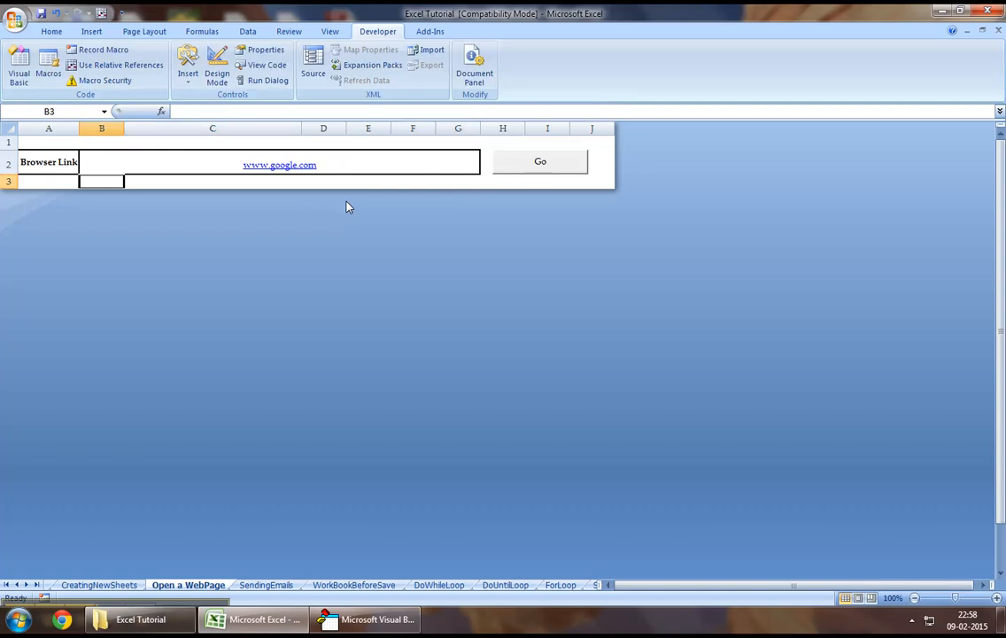
mouse_move(547, 175)
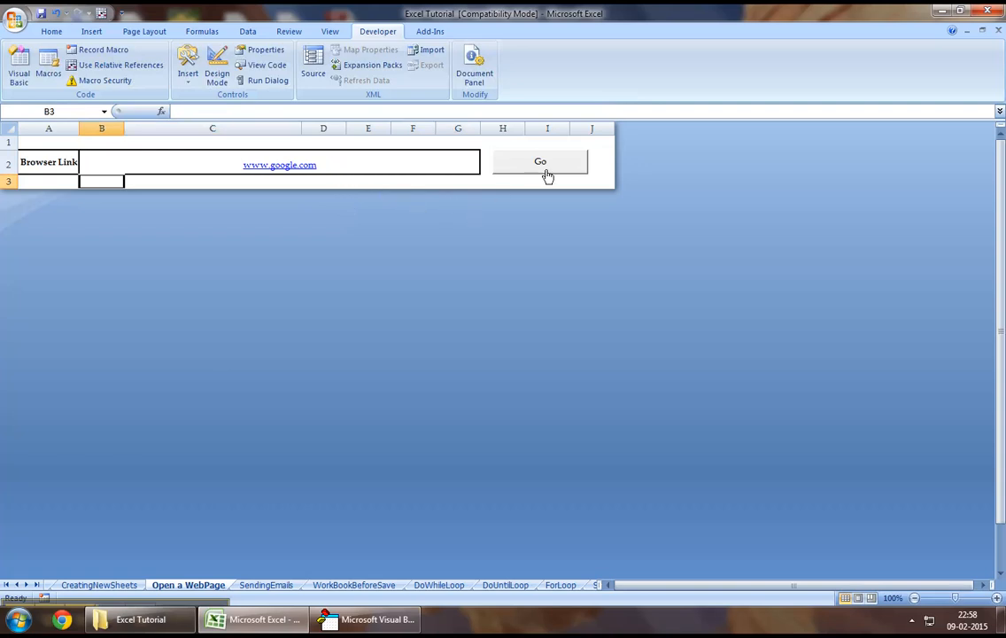
click(540, 164)
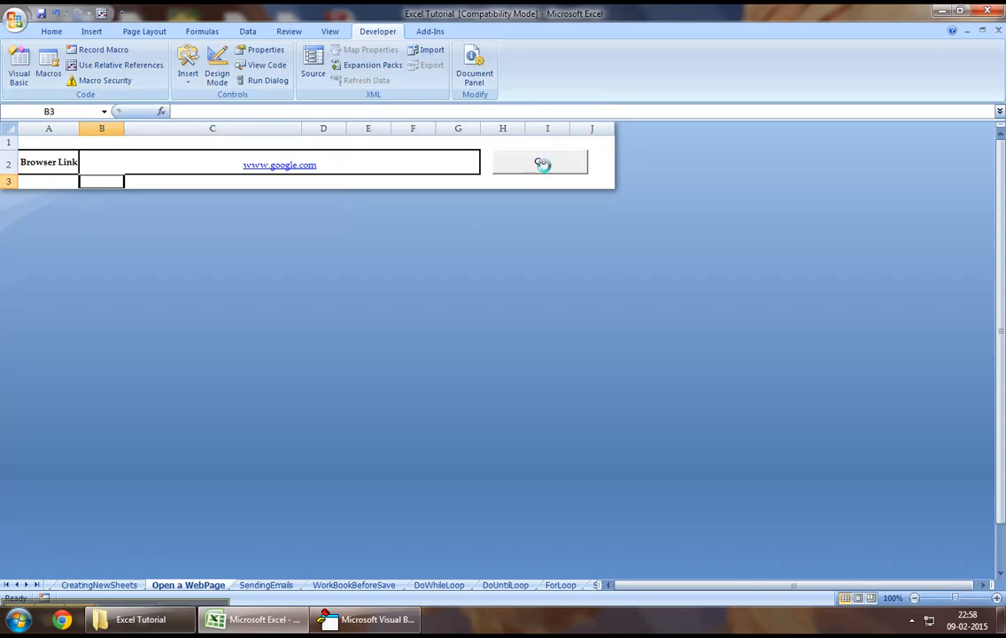
click(540, 163)
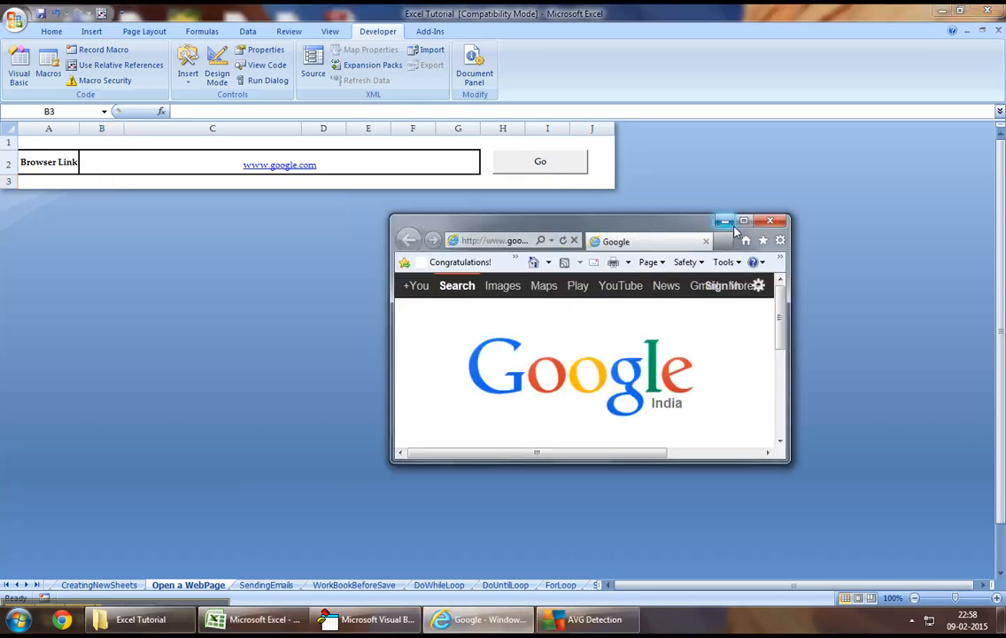
click(743, 221)
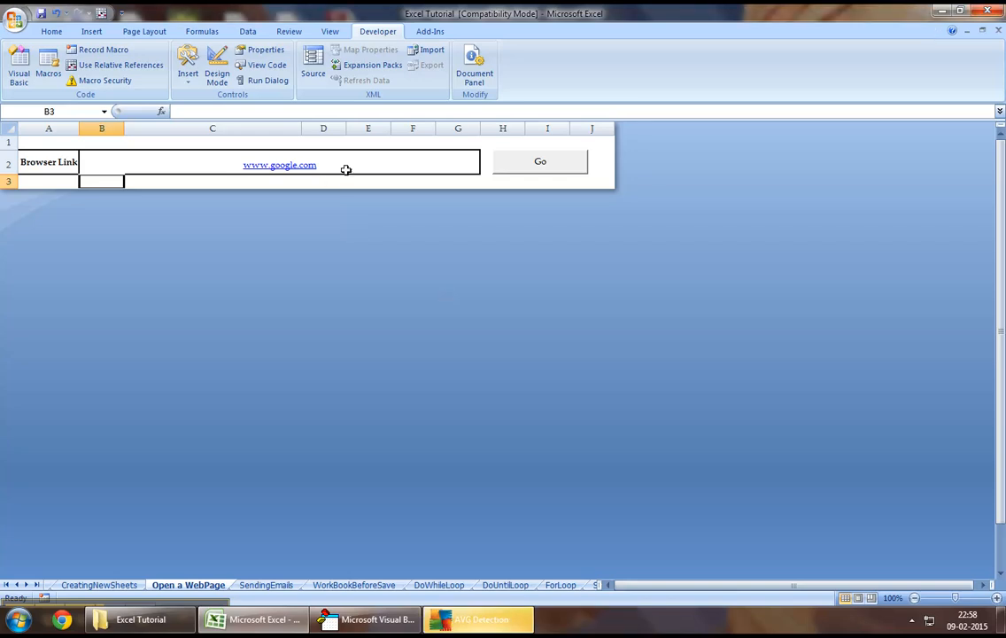
click(278, 164)
text(facebook)
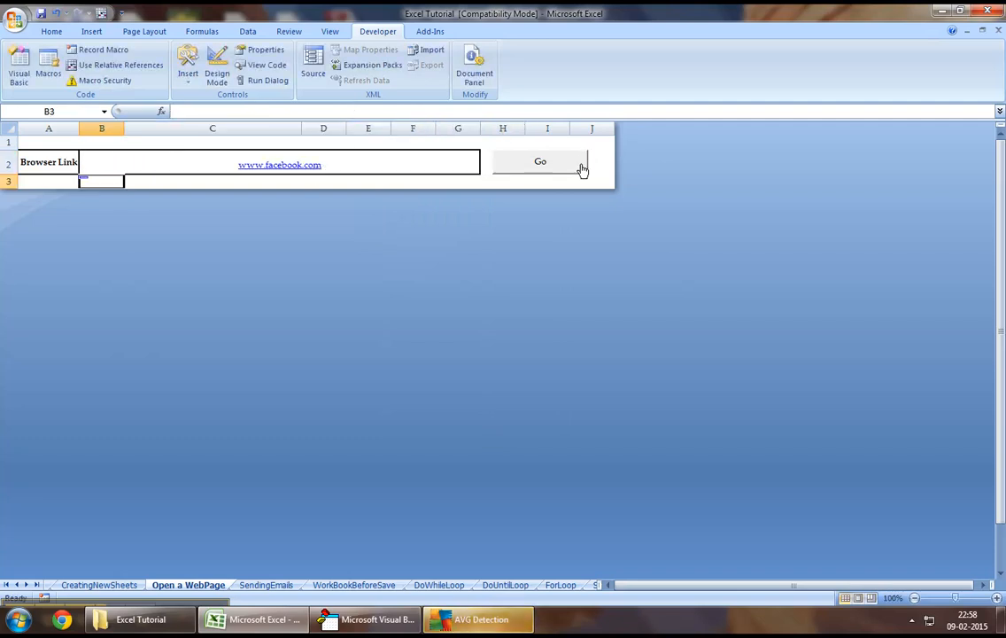
click(540, 161)
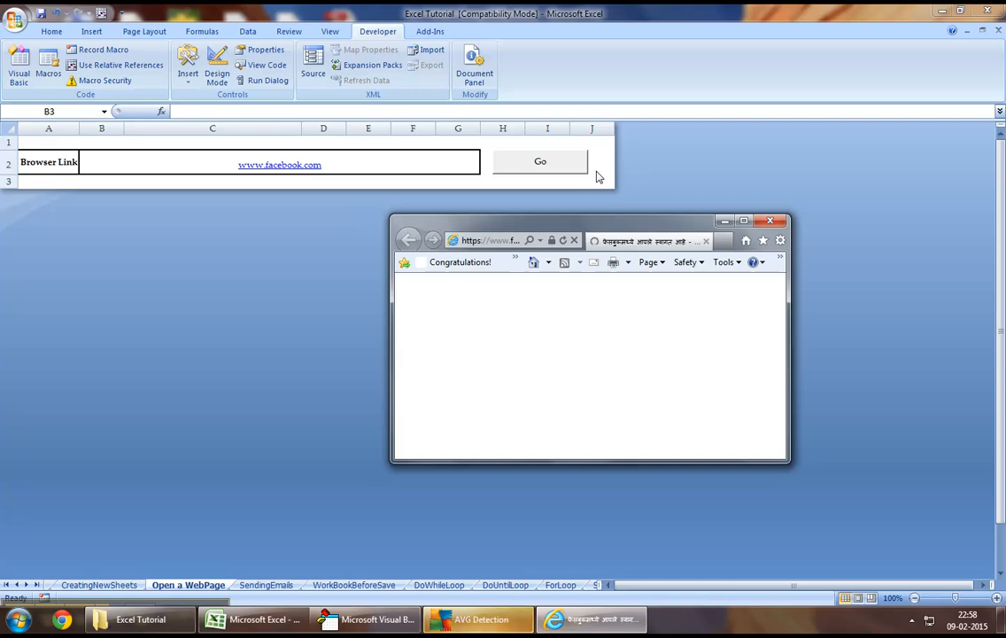
mouse_move(647, 241)
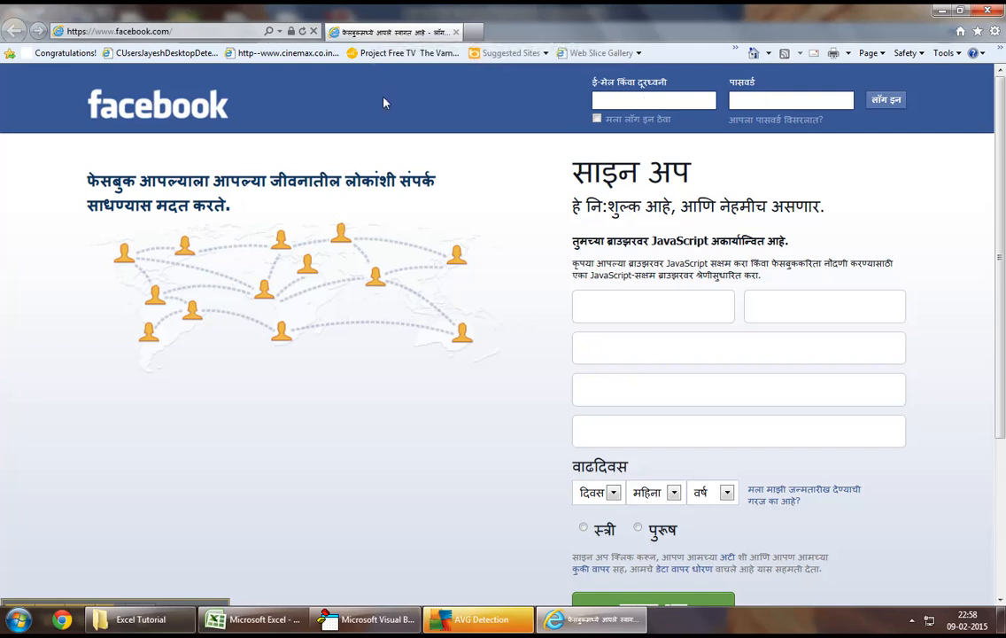
click(252, 619)
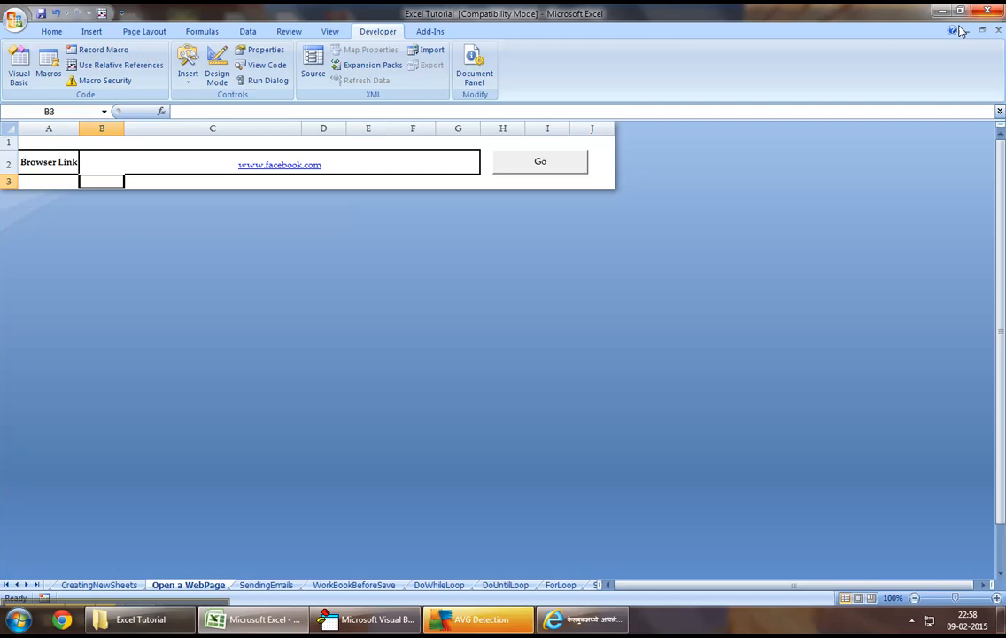
right_click(280, 165)
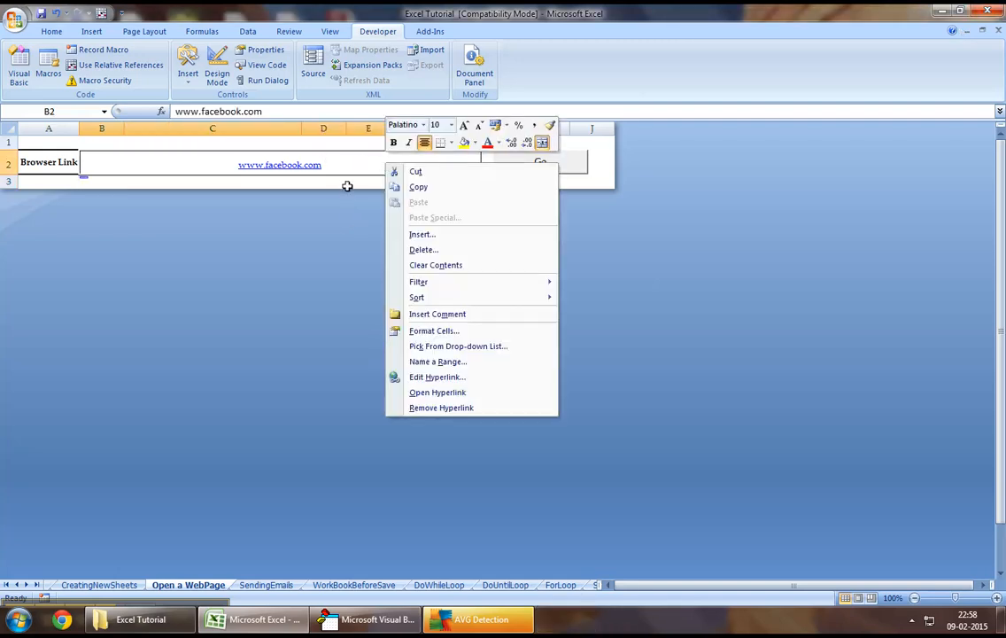
click(343, 360)
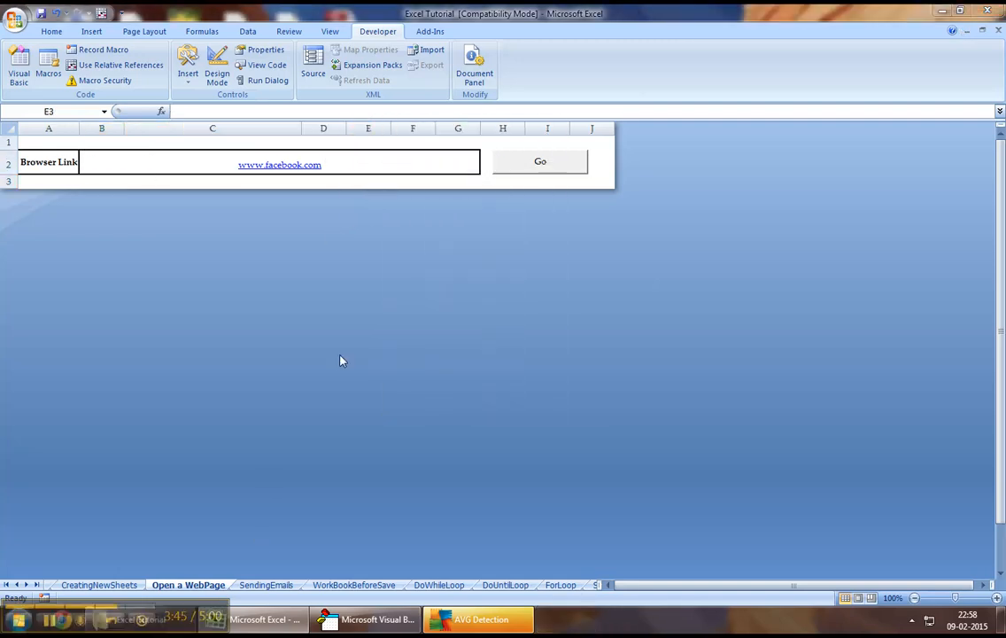